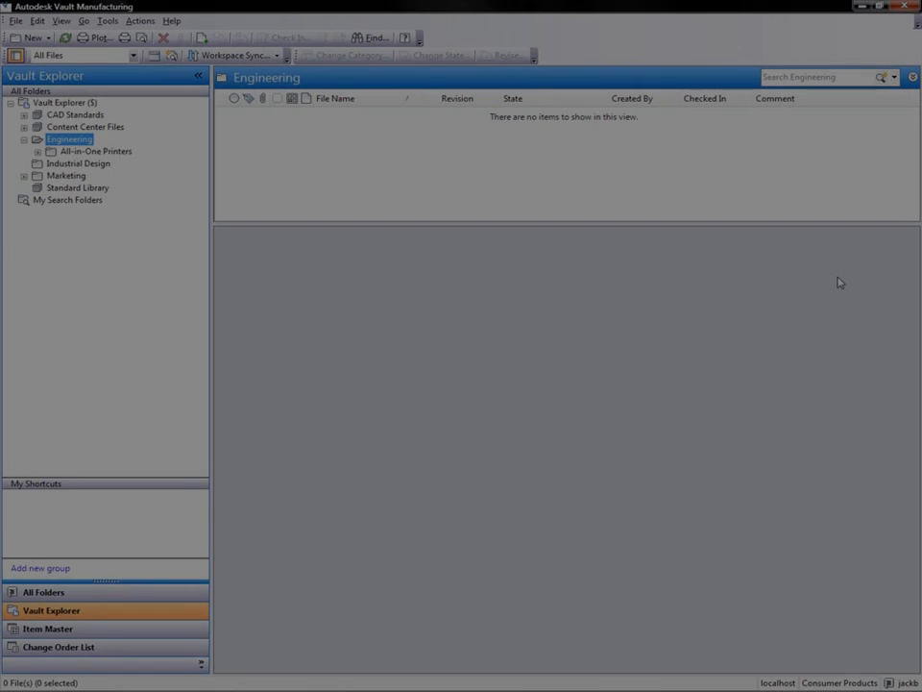
Search 4k-010 and open the Printer Foot MFG Change Request markup for viewing.
text(4k-010)
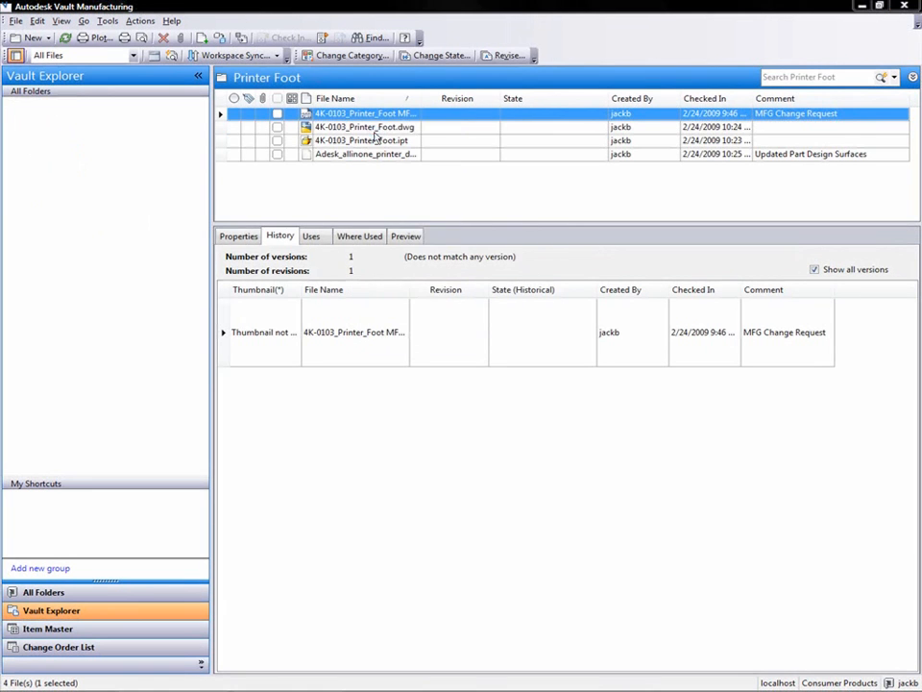
double_click(365, 111)
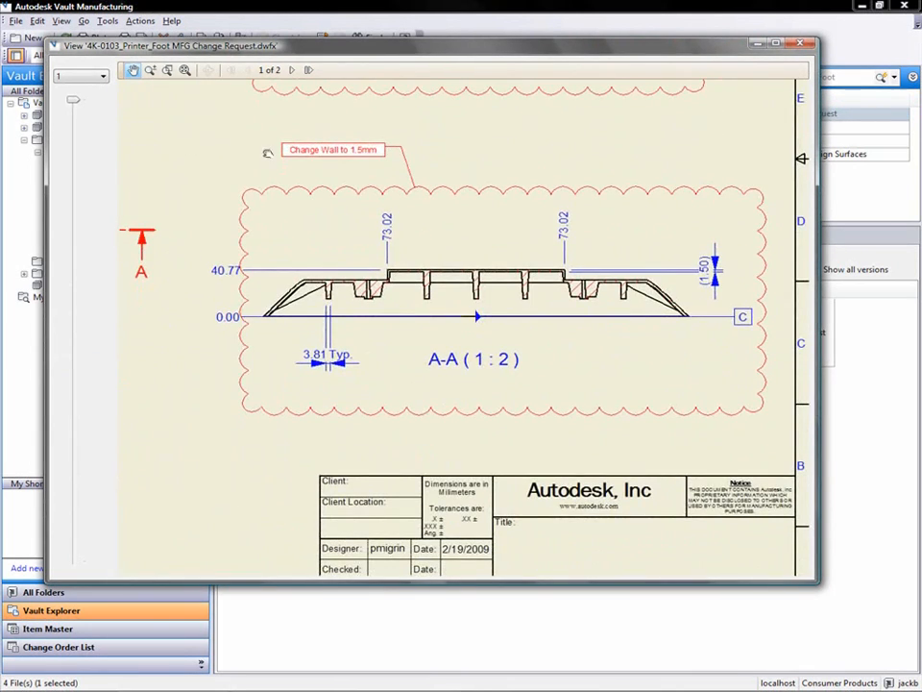
Close the DWF markup viewer of the change request.
click(799, 42)
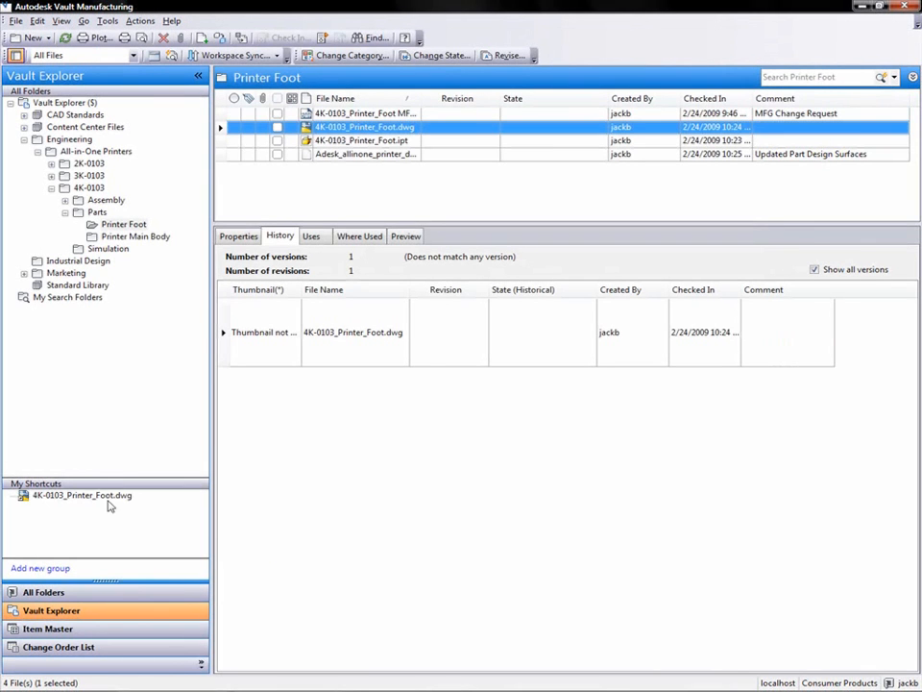
mouse_move(361, 490)
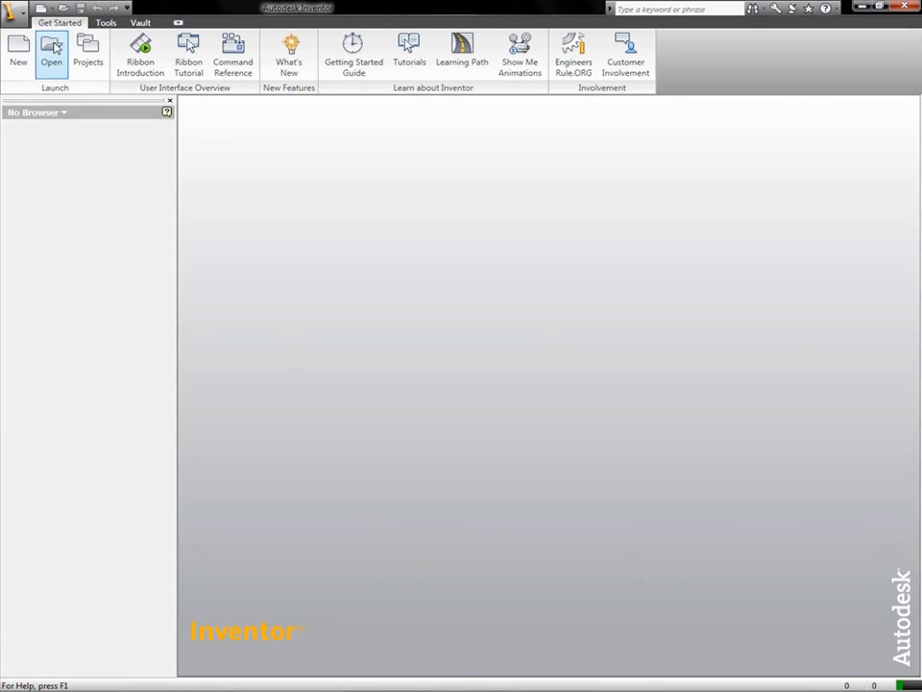
Open 4K-0103_Printer_Foot.dwg from Vault via My Shortcuts, checking it out and accepting the update notice.
click(50, 50)
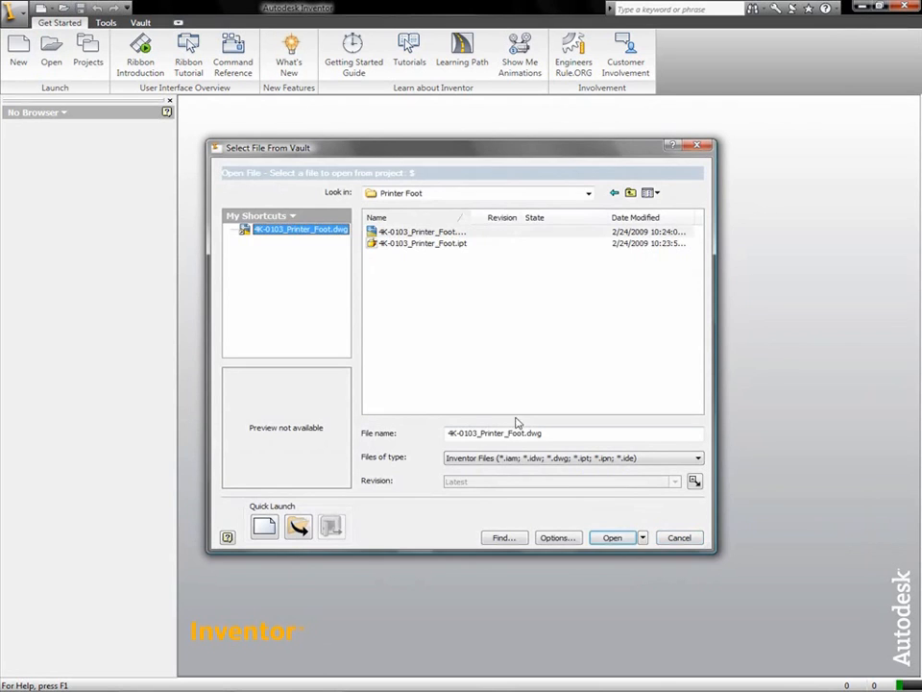
click(611, 538)
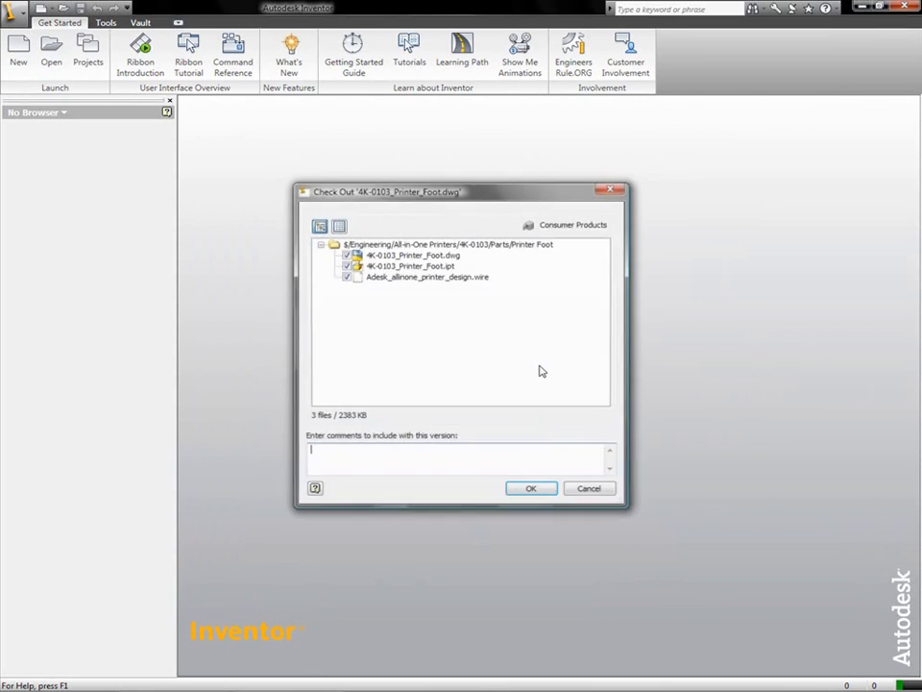
click(531, 488)
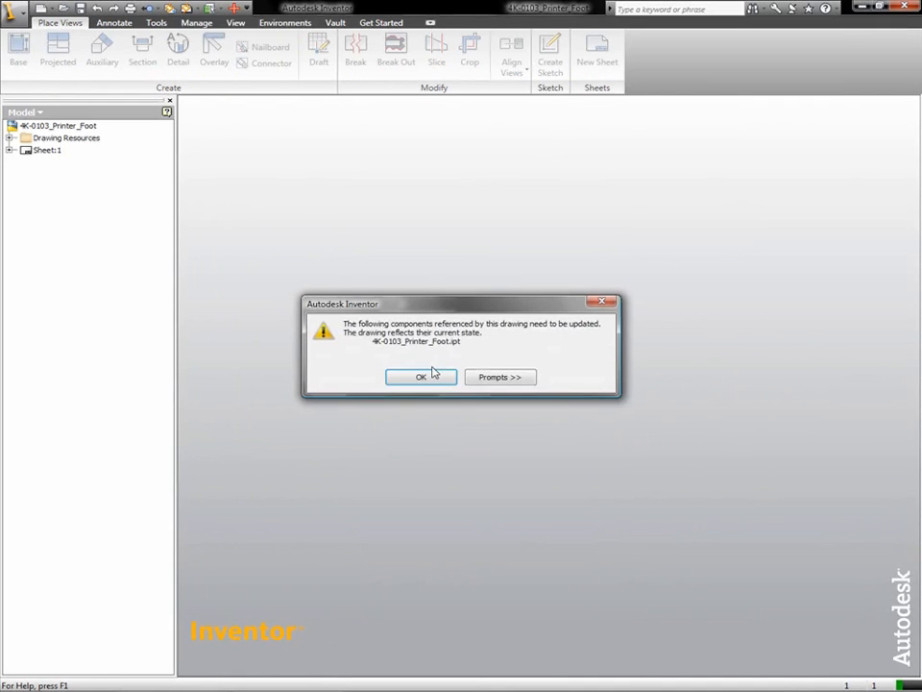
click(421, 375)
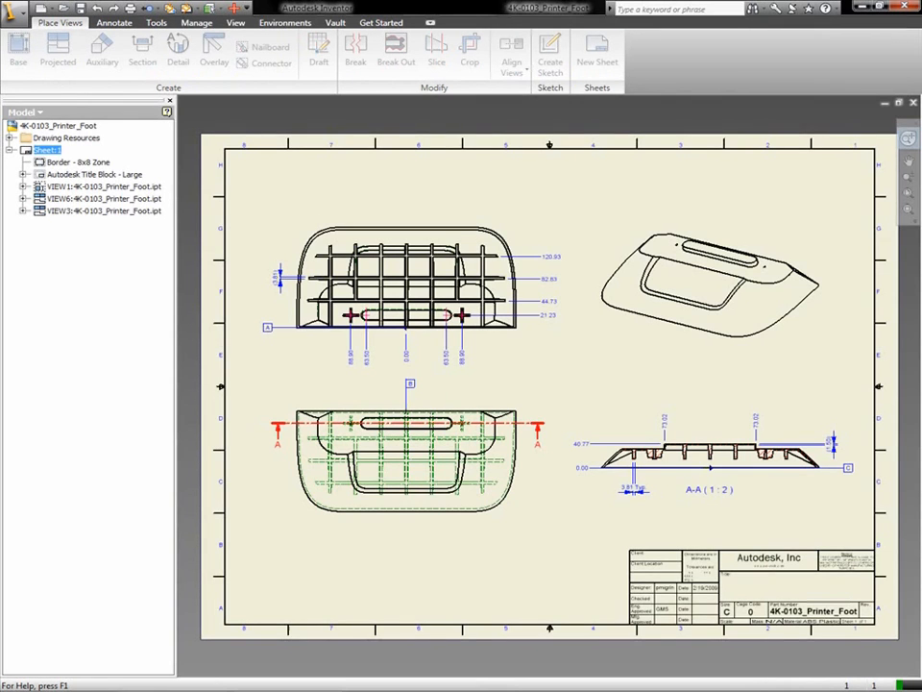
Open the Printer Foot part from the isometric view and re-associate its imported plane in Update Associations.
right_click(710, 278)
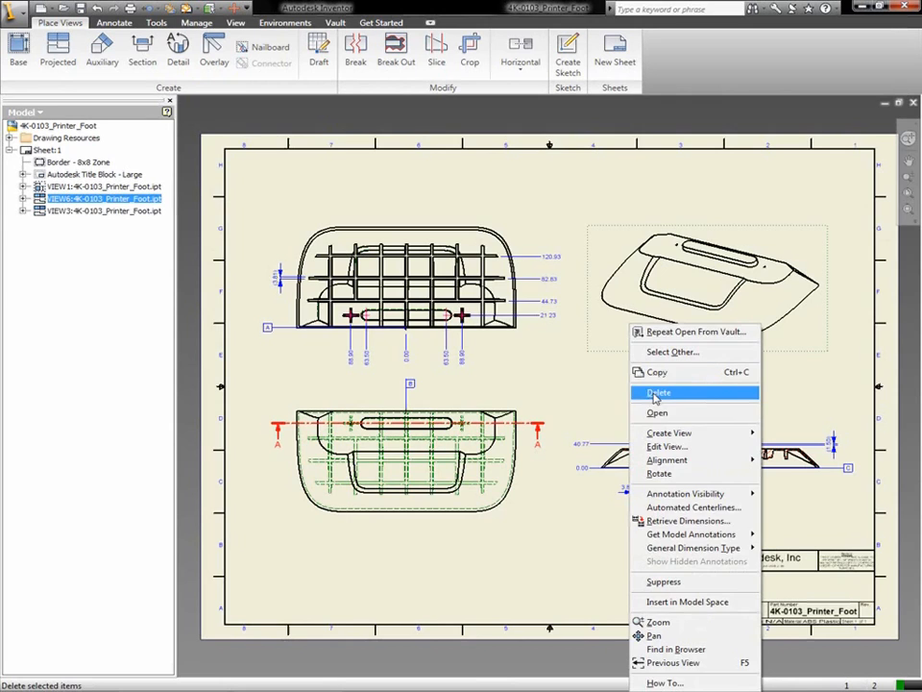
click(657, 411)
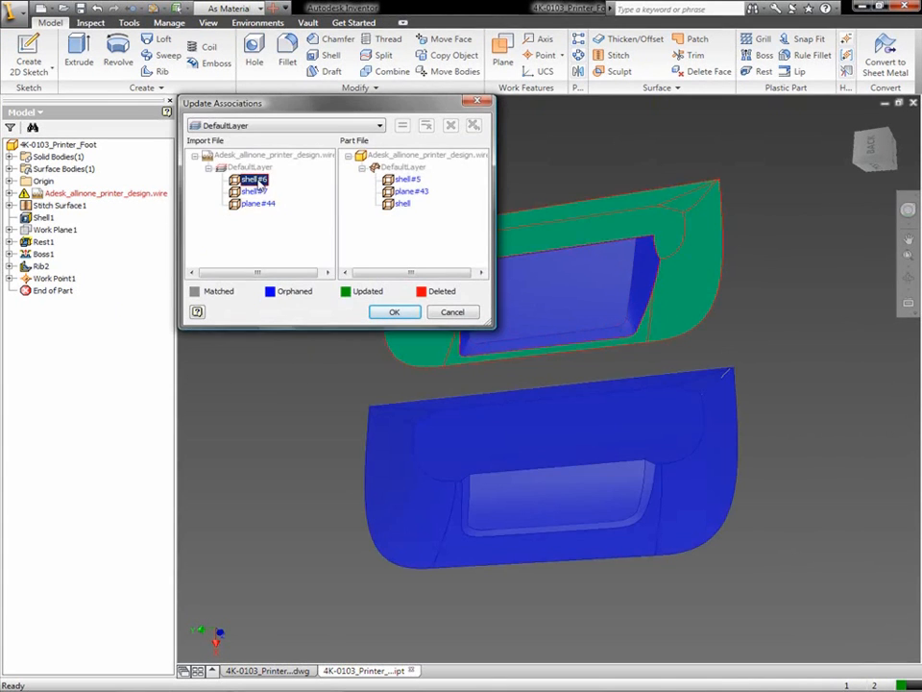
click(257, 204)
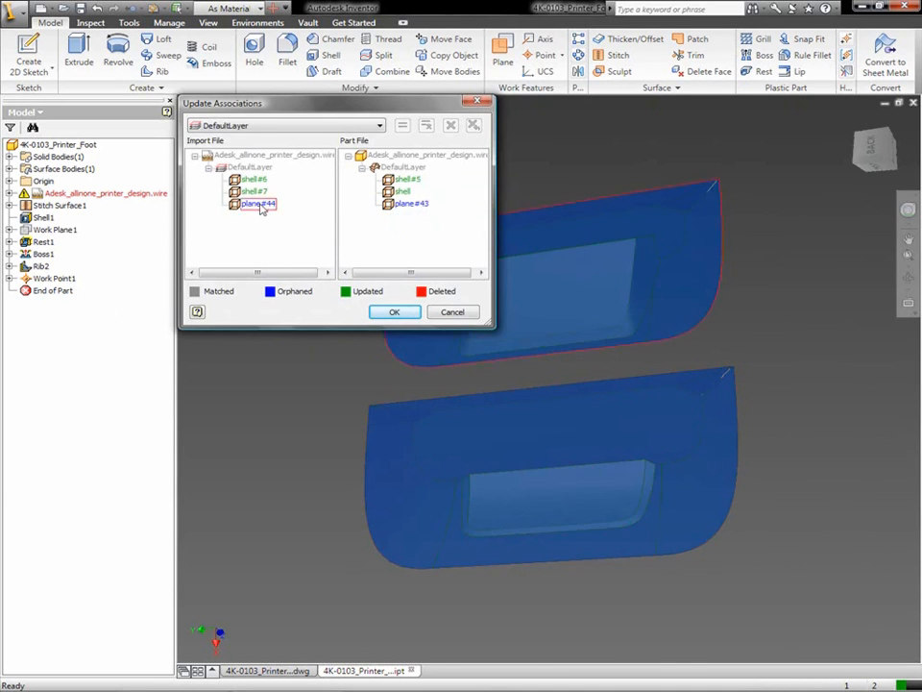
click(394, 312)
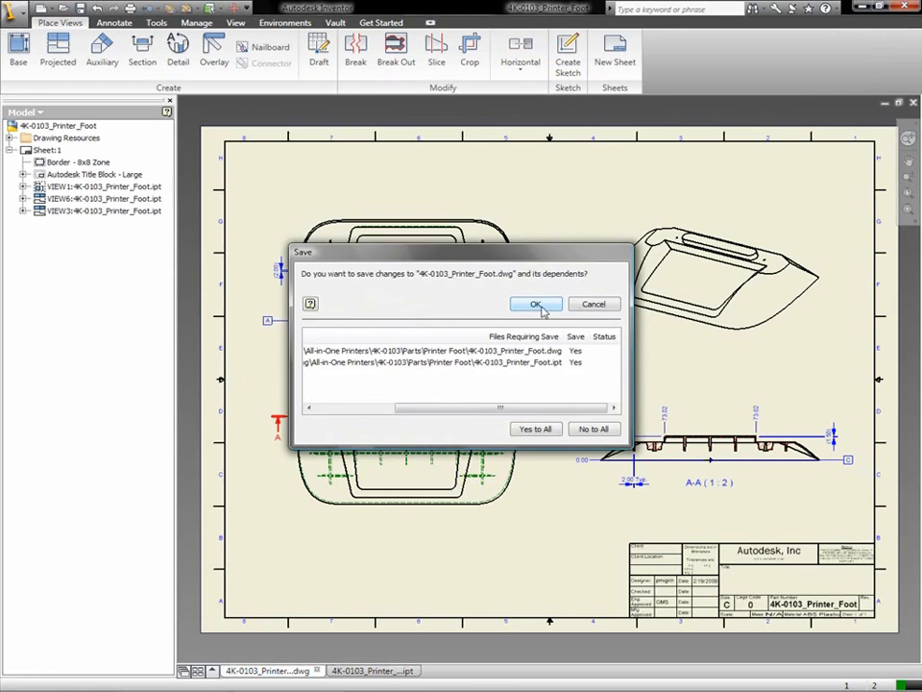
Save the drawing and part, then check them into Vault with comment 'Updated Part Design'.
click(534, 303)
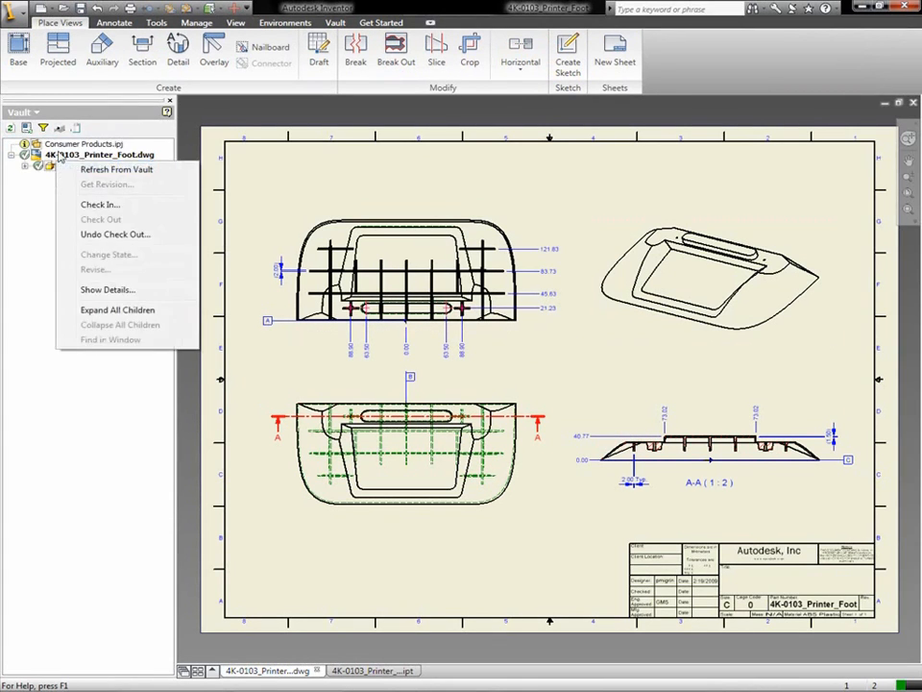
click(100, 204)
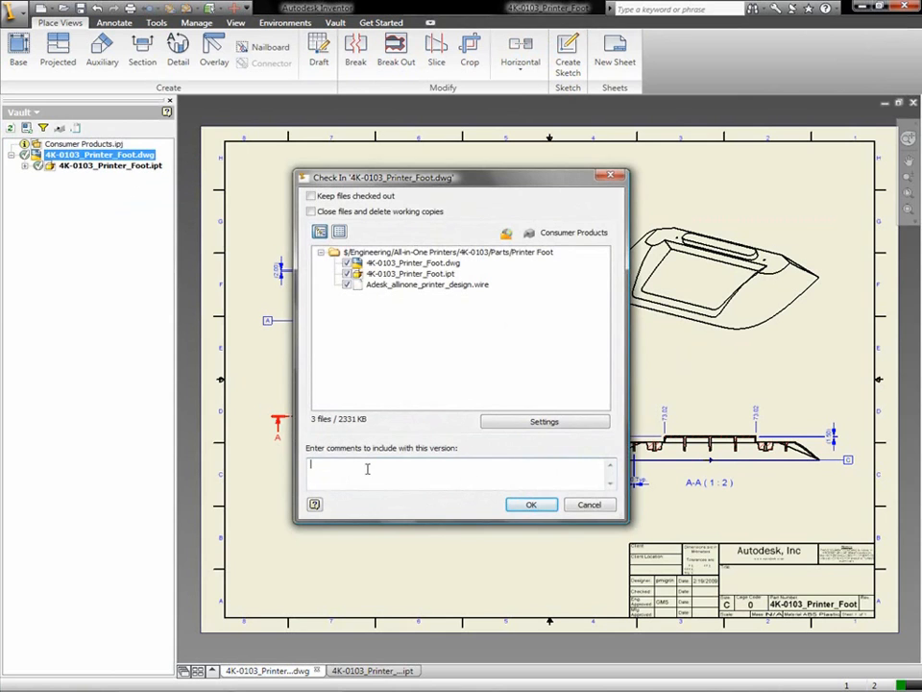
text(Updated Part Design)
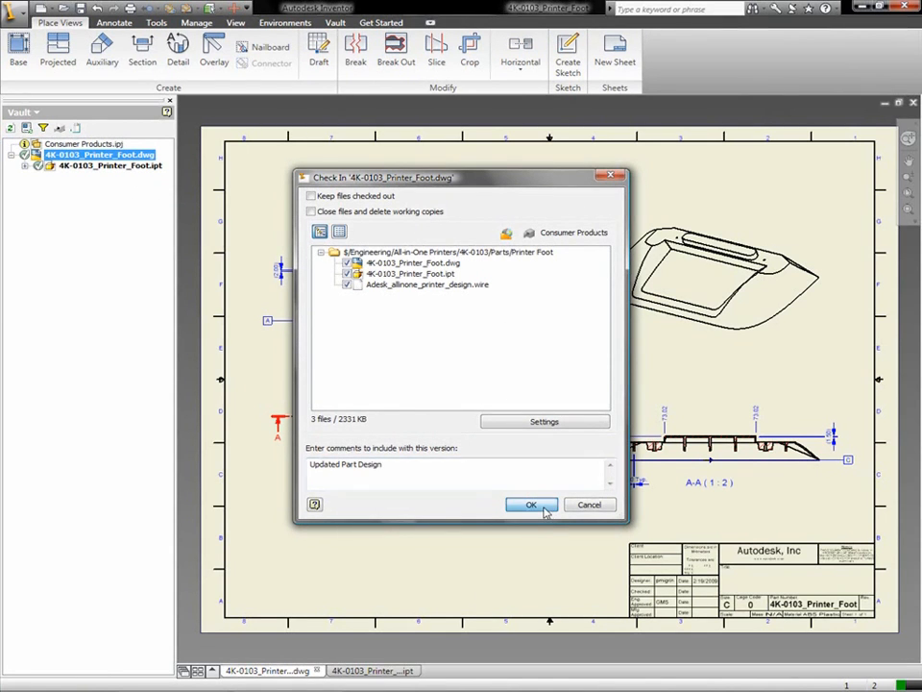
click(530, 503)
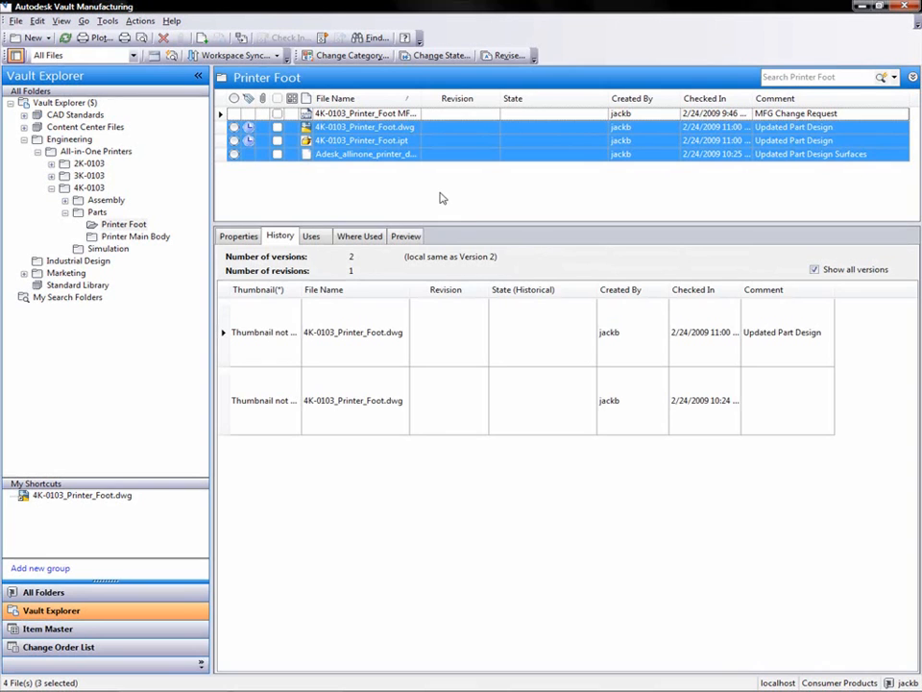
Change the category of the three Printer Foot files, then show the drawing's Properties.
click(348, 53)
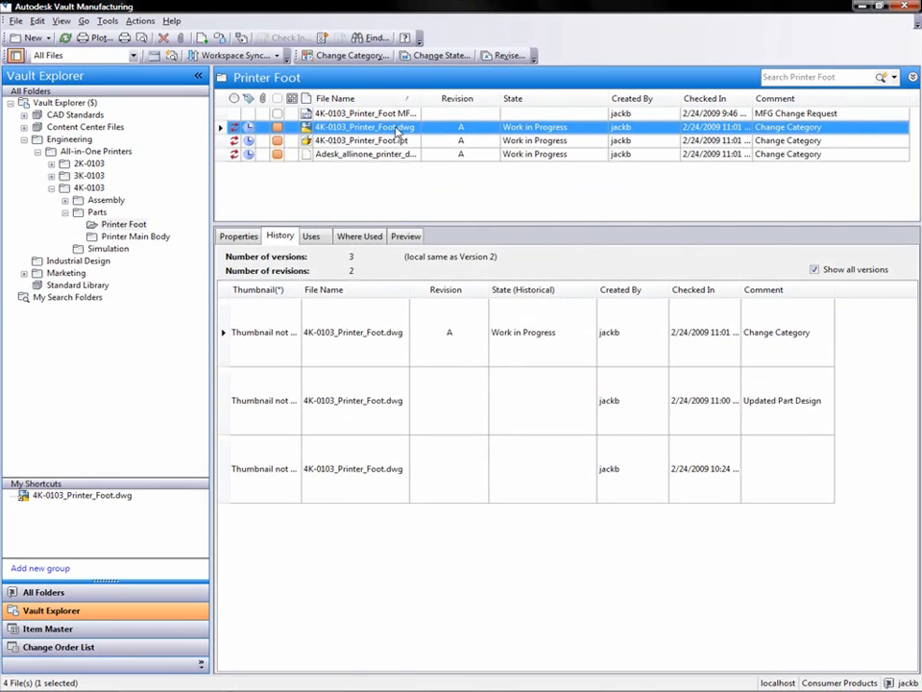
click(238, 235)
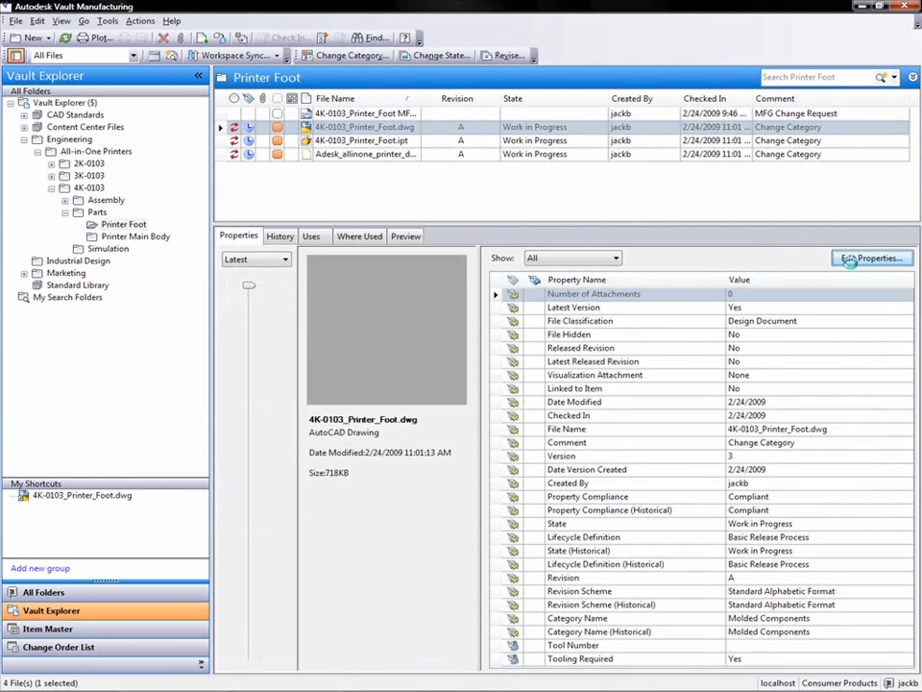
Set the drawing's Tool Number property to 4KT-04205 and close the edit results.
click(870, 258)
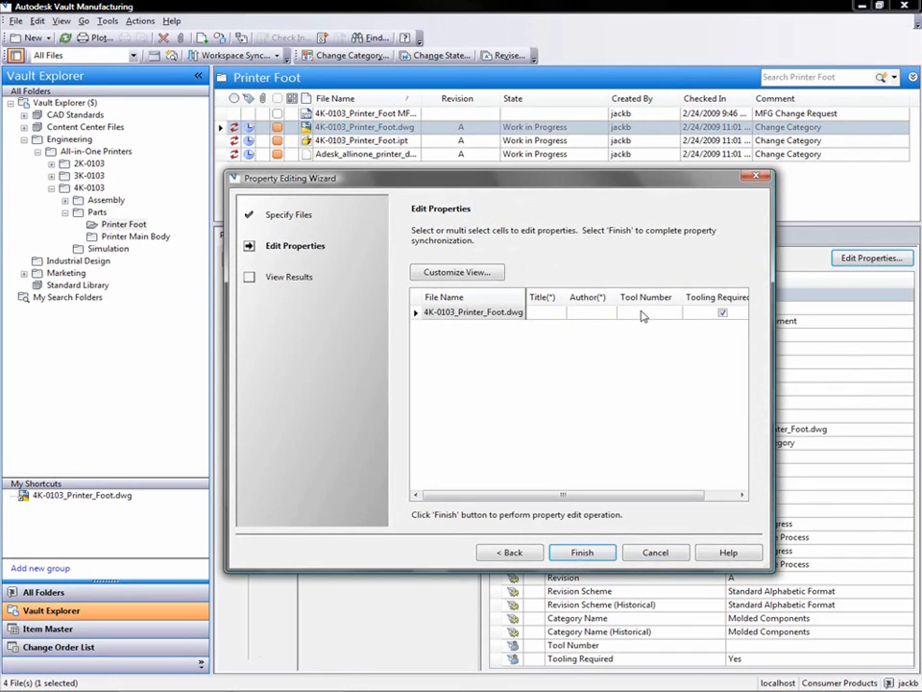
text(4KT-042205)
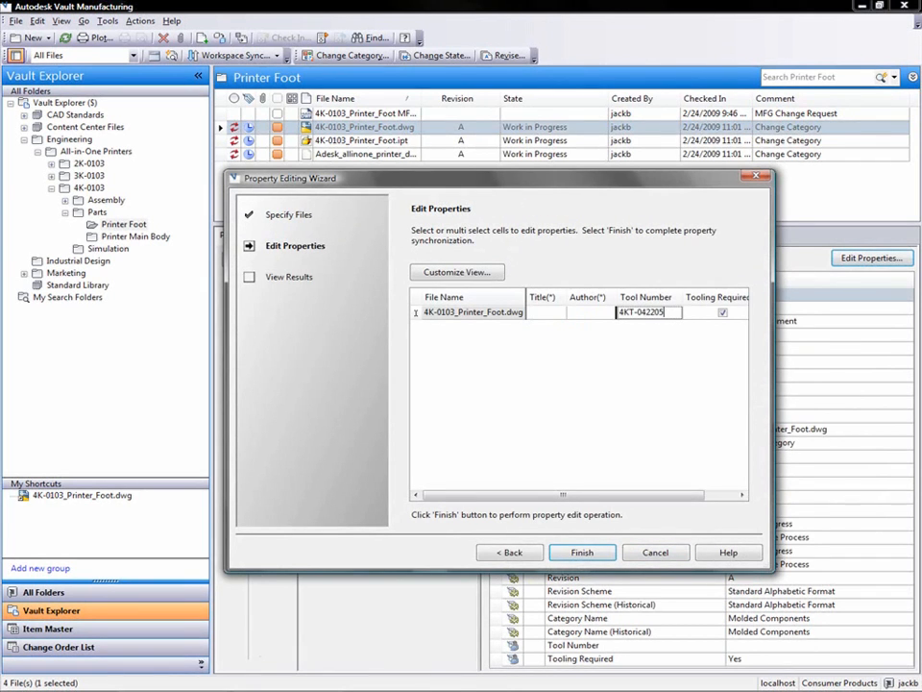
click(582, 551)
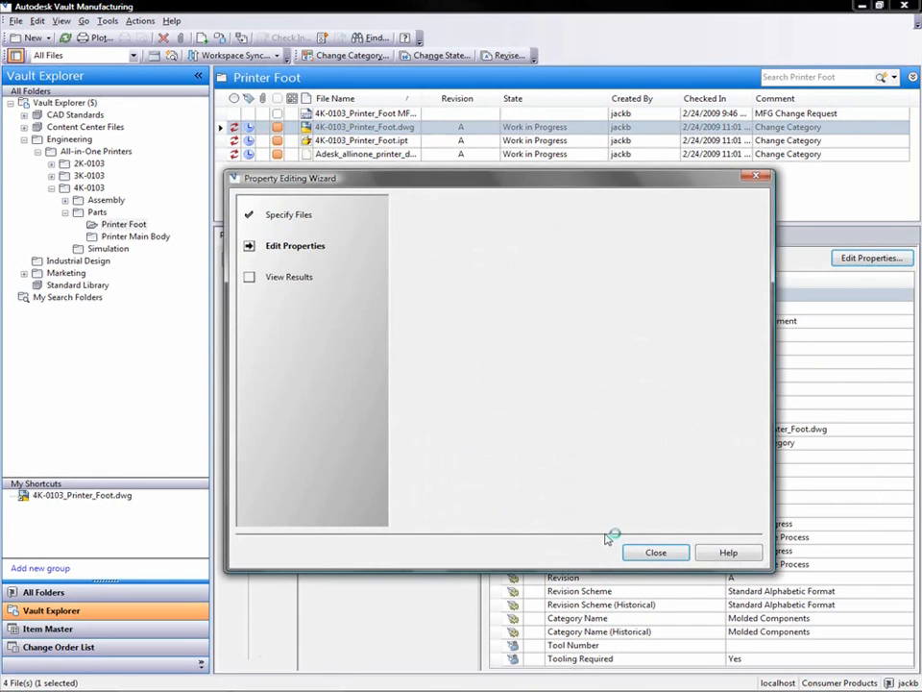
click(653, 551)
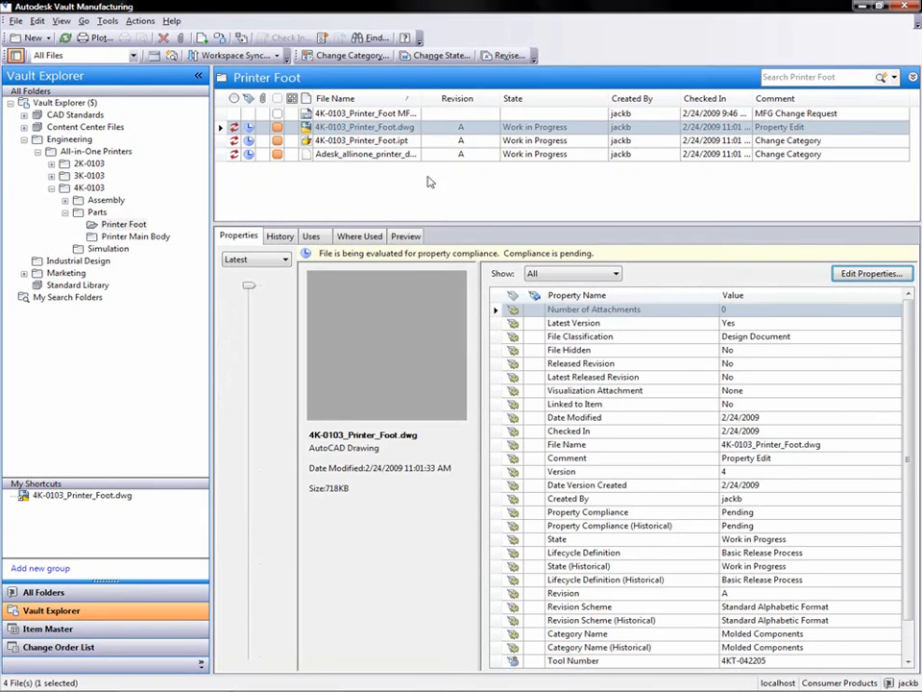
Change the files' lifecycle state to Released with comment 'Released to manufacturing' and refresh.
click(434, 54)
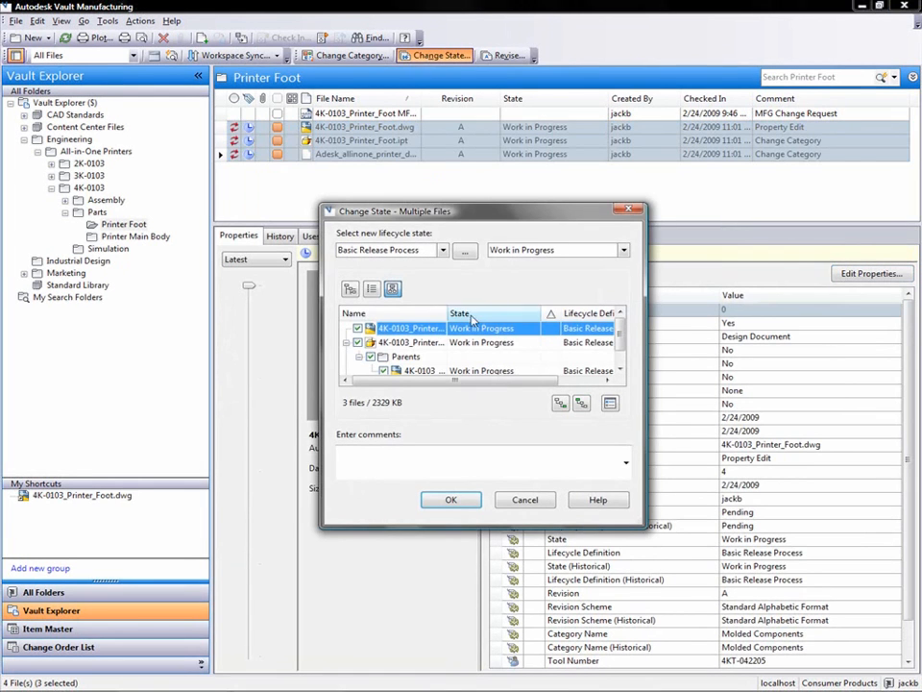
click(558, 250)
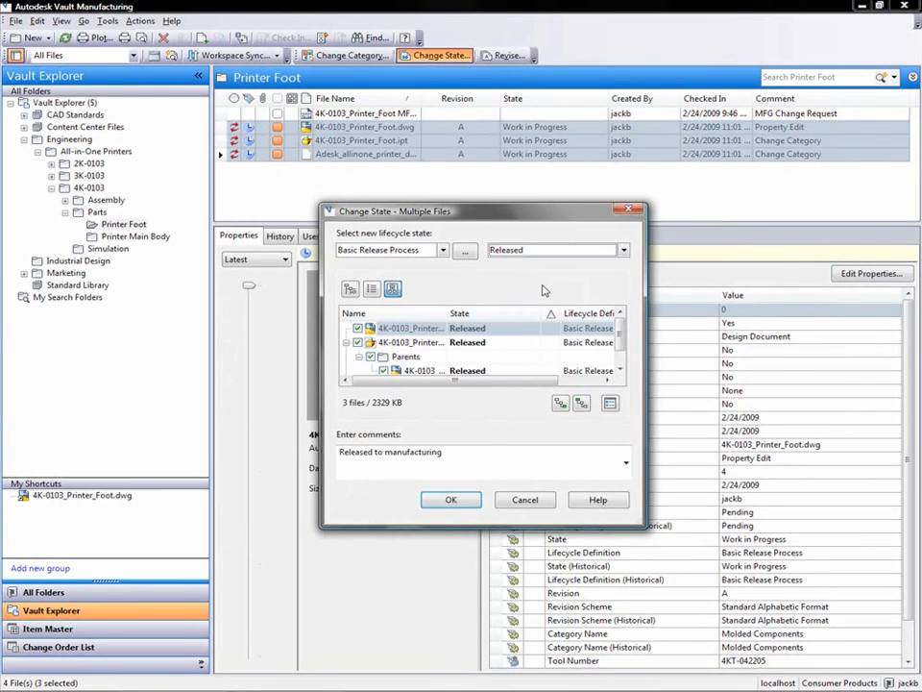
click(449, 499)
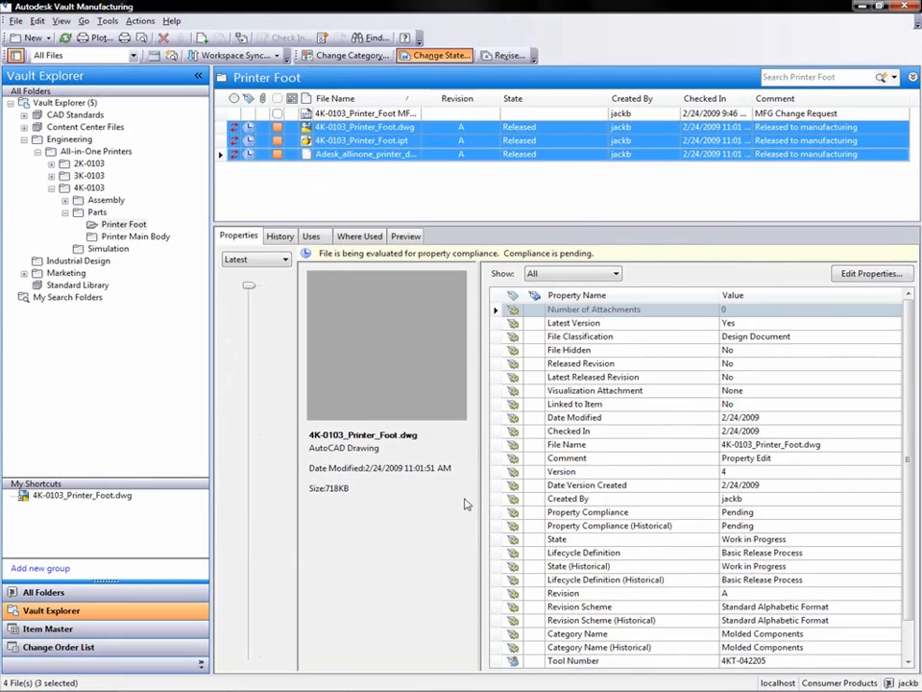
click(434, 53)
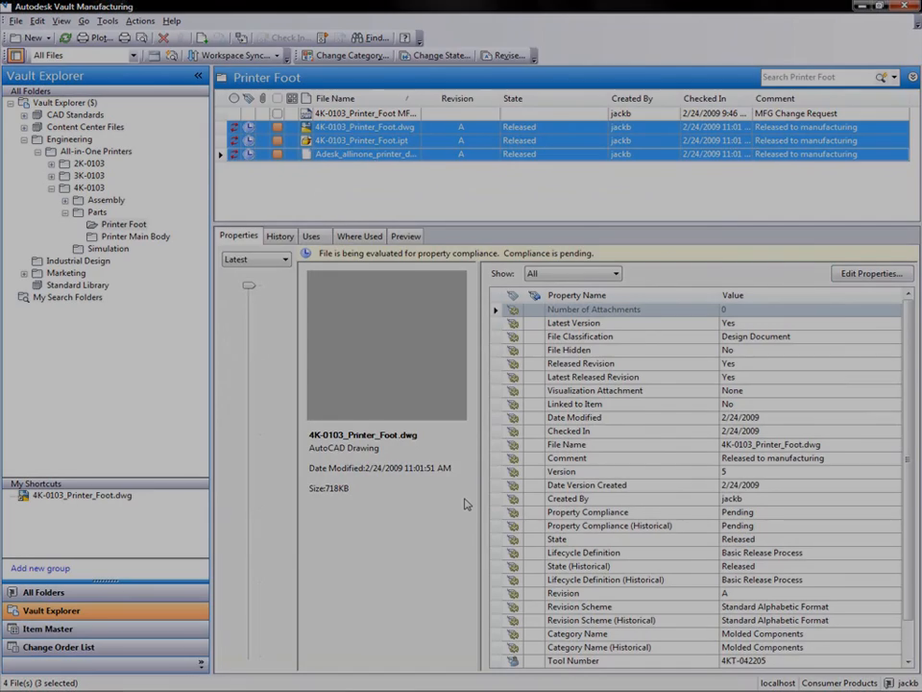